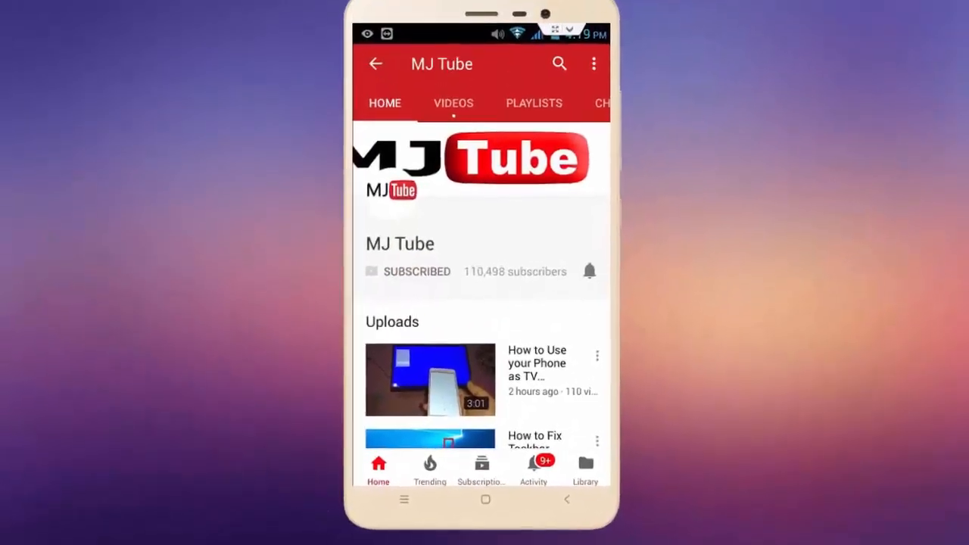
# Switch from the YouTube intro to Book1 and select the empty cell F5 on Sheet1.
pyautogui.click(589, 271)
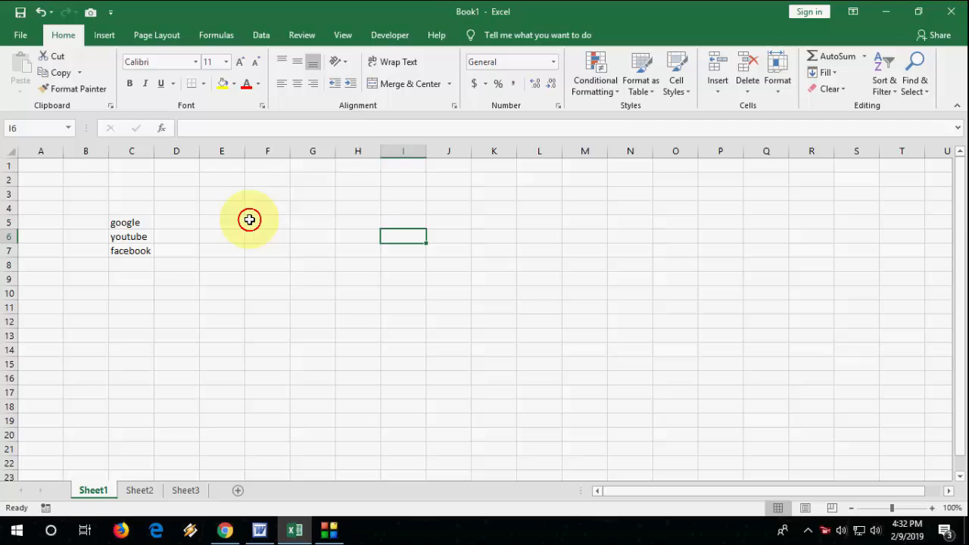
pyautogui.click(266, 221)
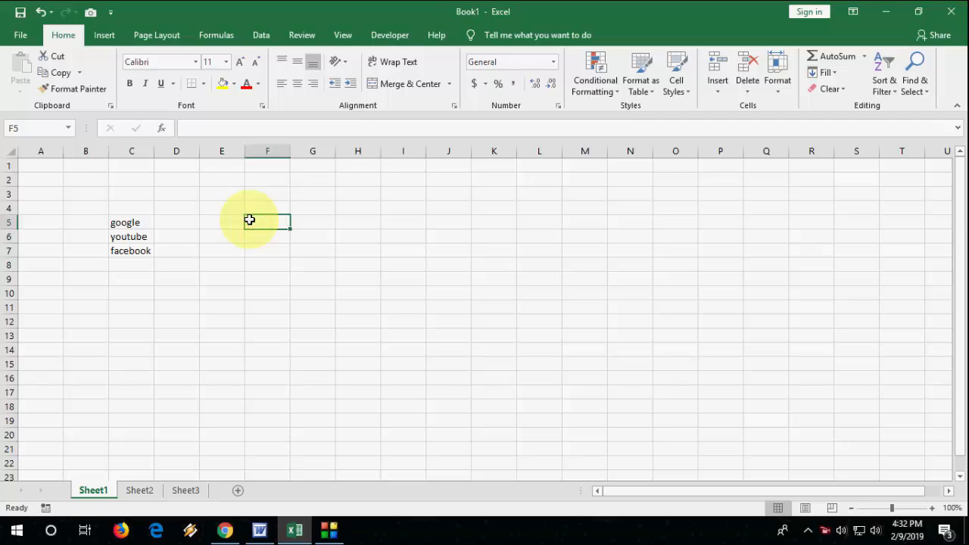
# Search for 'google' with Ctrl+F and run Find Next once.
pyautogui.press('ctrl+f')
pyautogui.write('google')
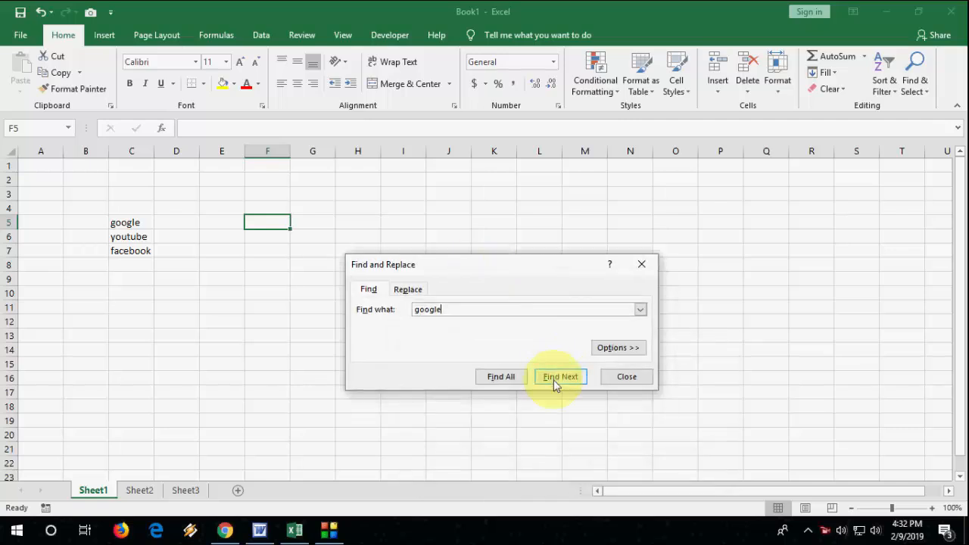
pyautogui.click(560, 376)
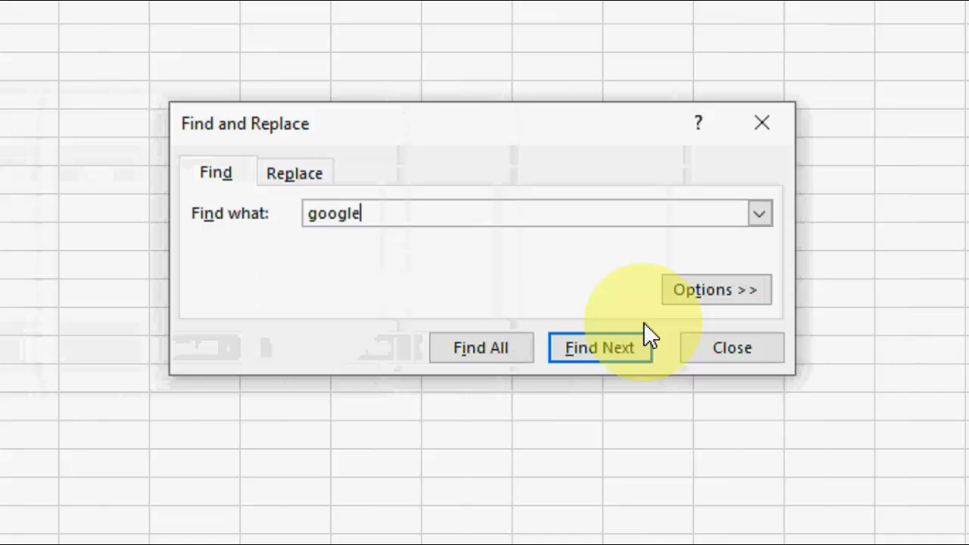
# Set Within to Workbook and find the next 'google', landing on Sheet2.
pyautogui.click(715, 289)
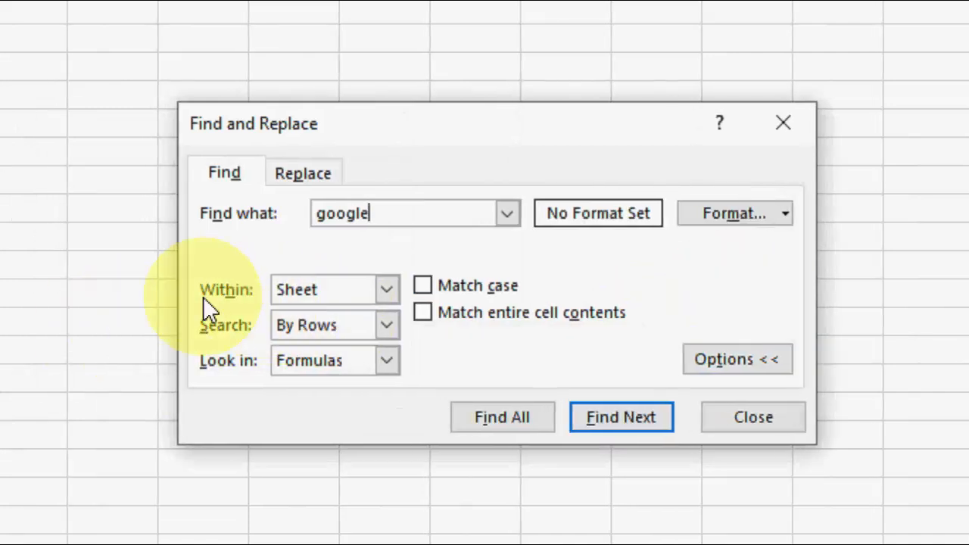
pyautogui.click(387, 289)
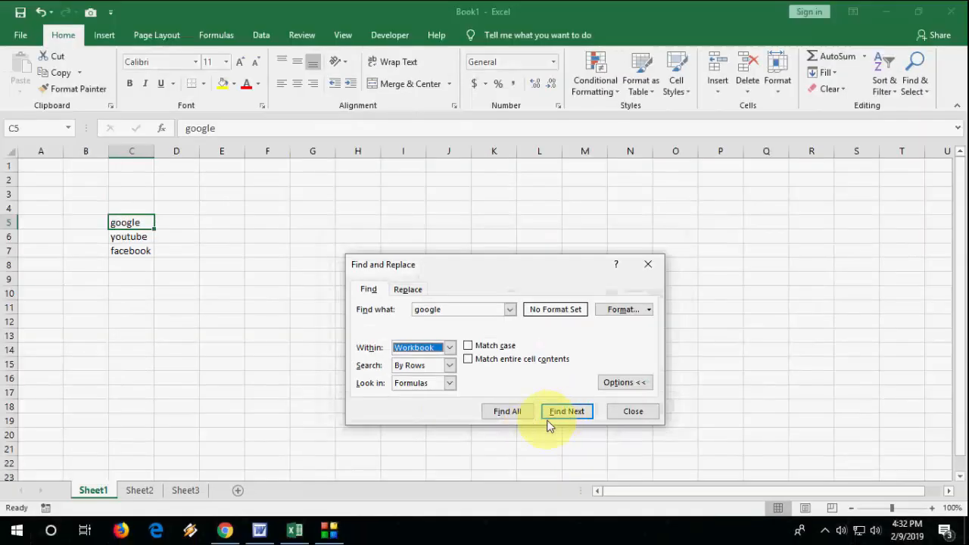
pyautogui.click(566, 412)
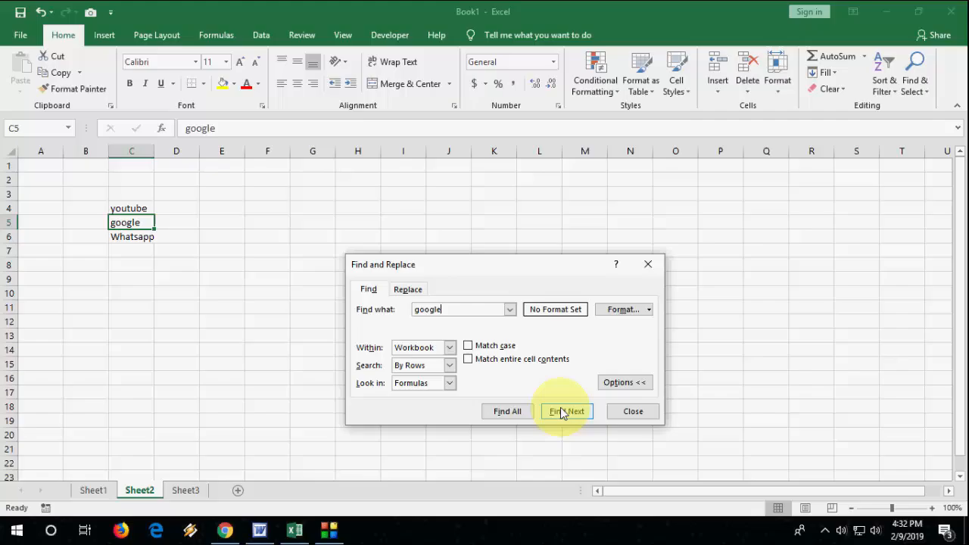